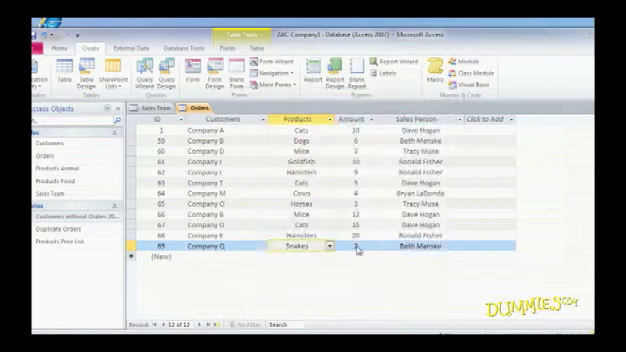
# Launch the Crosstab Query Wizard on the Orders table and advance to row headings
pyautogui.click(157, 76)
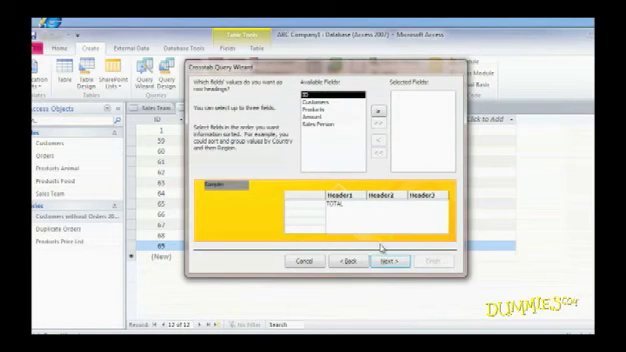
# Add the Sales Person field as the crosstab's row heading
pyautogui.click(327, 128)
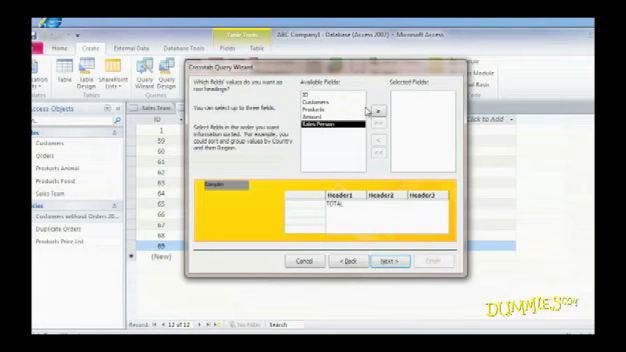
pyautogui.click(380, 109)
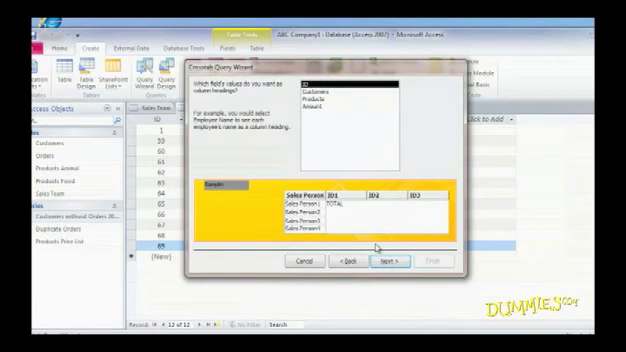
# Choose the Products field for the crosstab's column headings
pyautogui.click(310, 115)
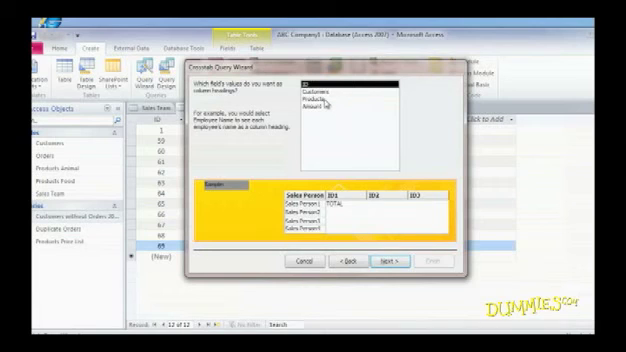
pyautogui.click(330, 101)
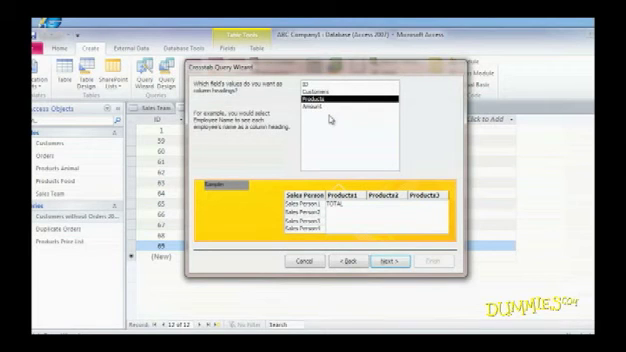
pyautogui.moveTo(357, 182)
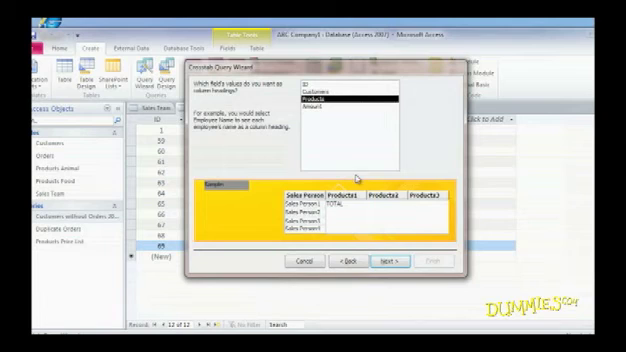
pyautogui.moveTo(385, 220)
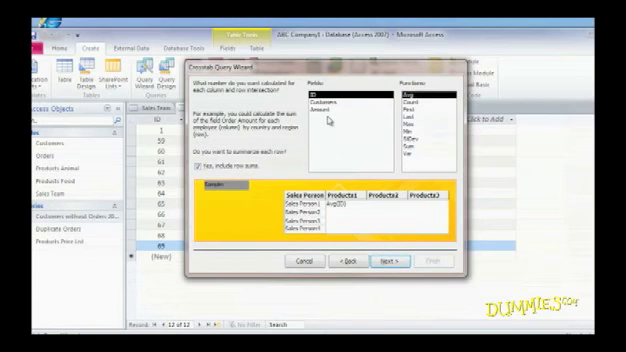
# Sum the Amount field at each intersection, keeping row sums included
pyautogui.click(322, 115)
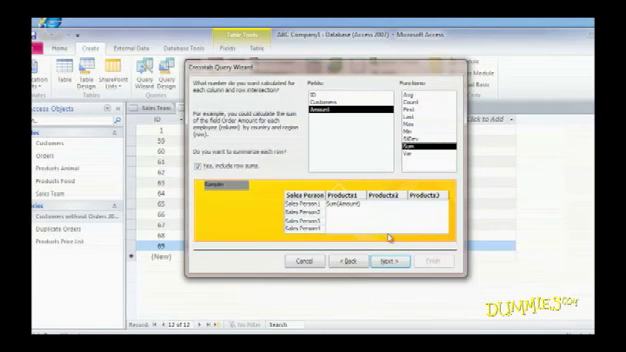
pyautogui.click(390, 261)
pyautogui.write('Total Sales')
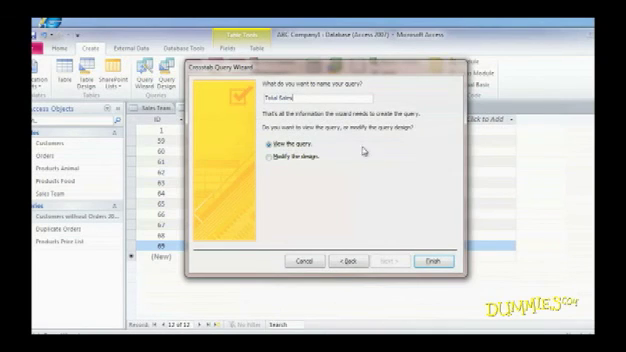
# Finish the wizard, saving the query as 'Total Sales' and opening it
pyautogui.click(424, 261)
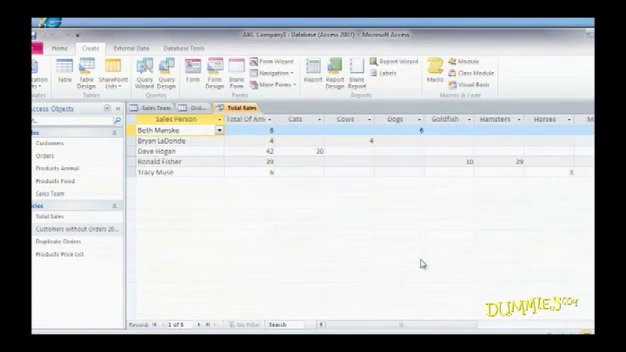